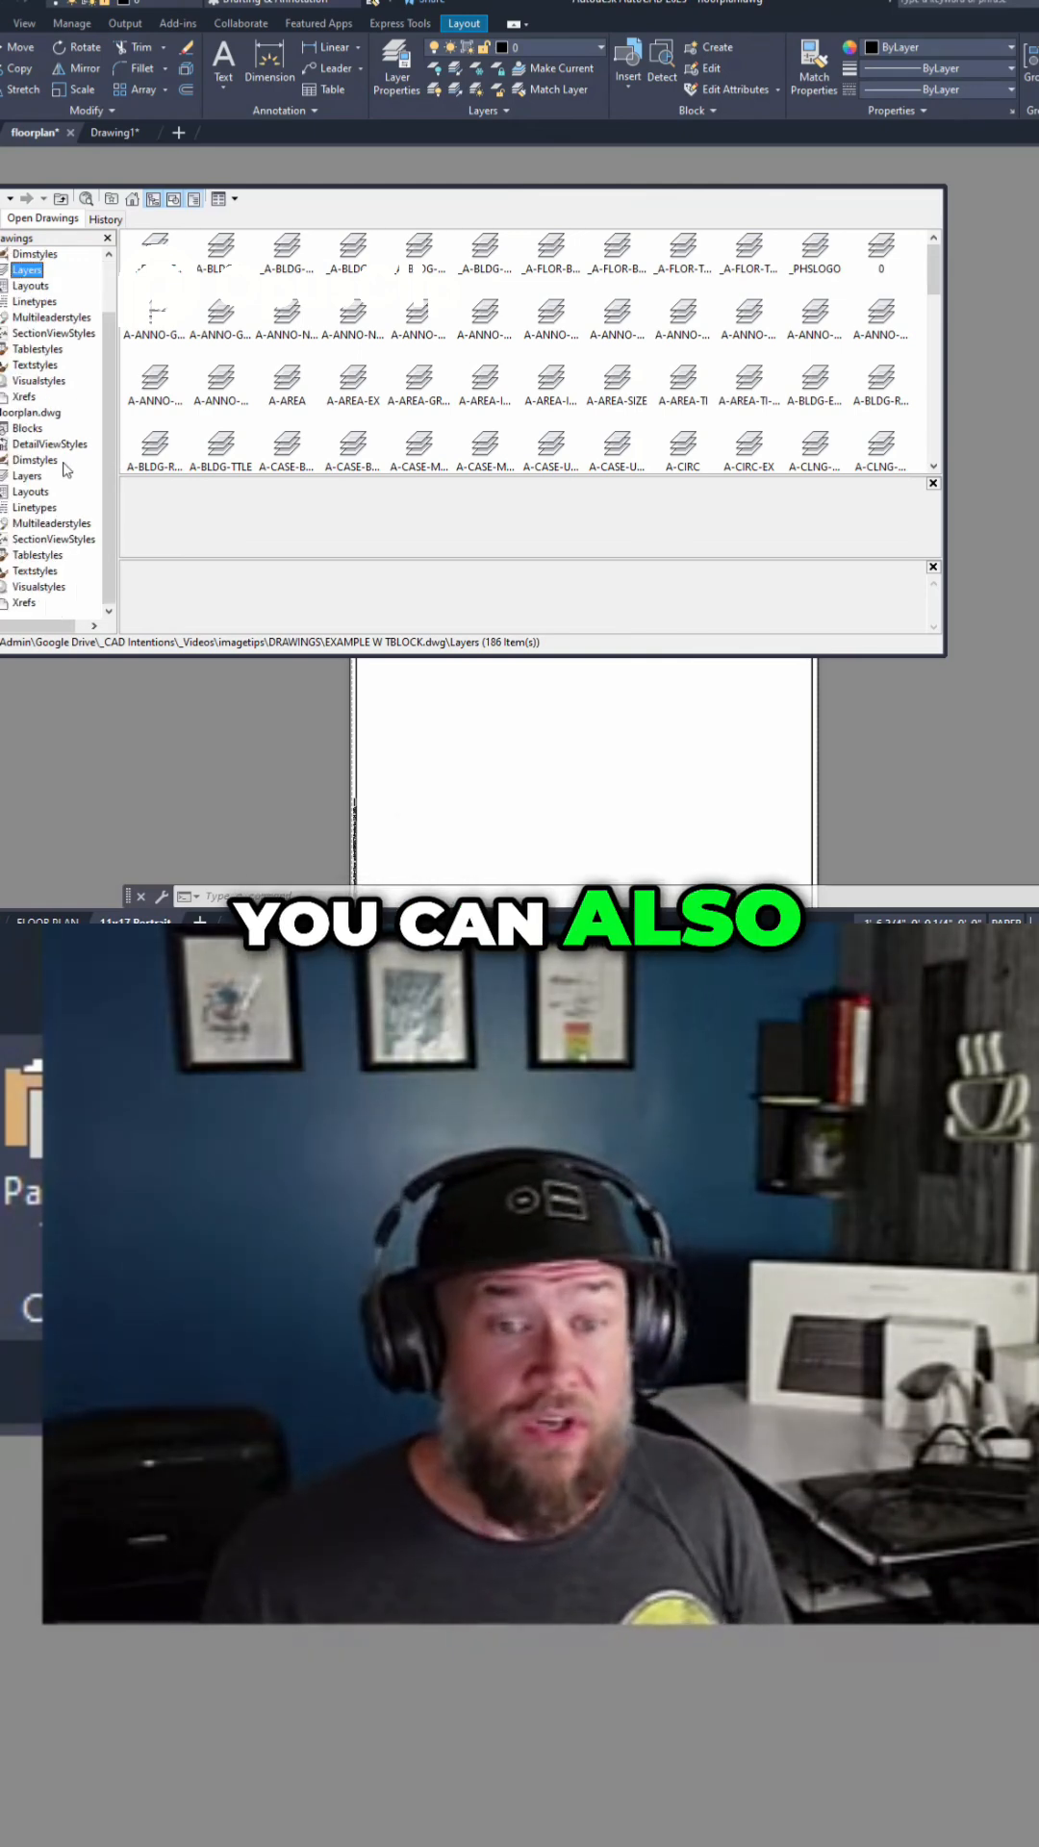
List EXAMPLE W TBLOCK.dwg's seven layouts in DesignCenter and select the 12x18 layout.
click(52, 332)
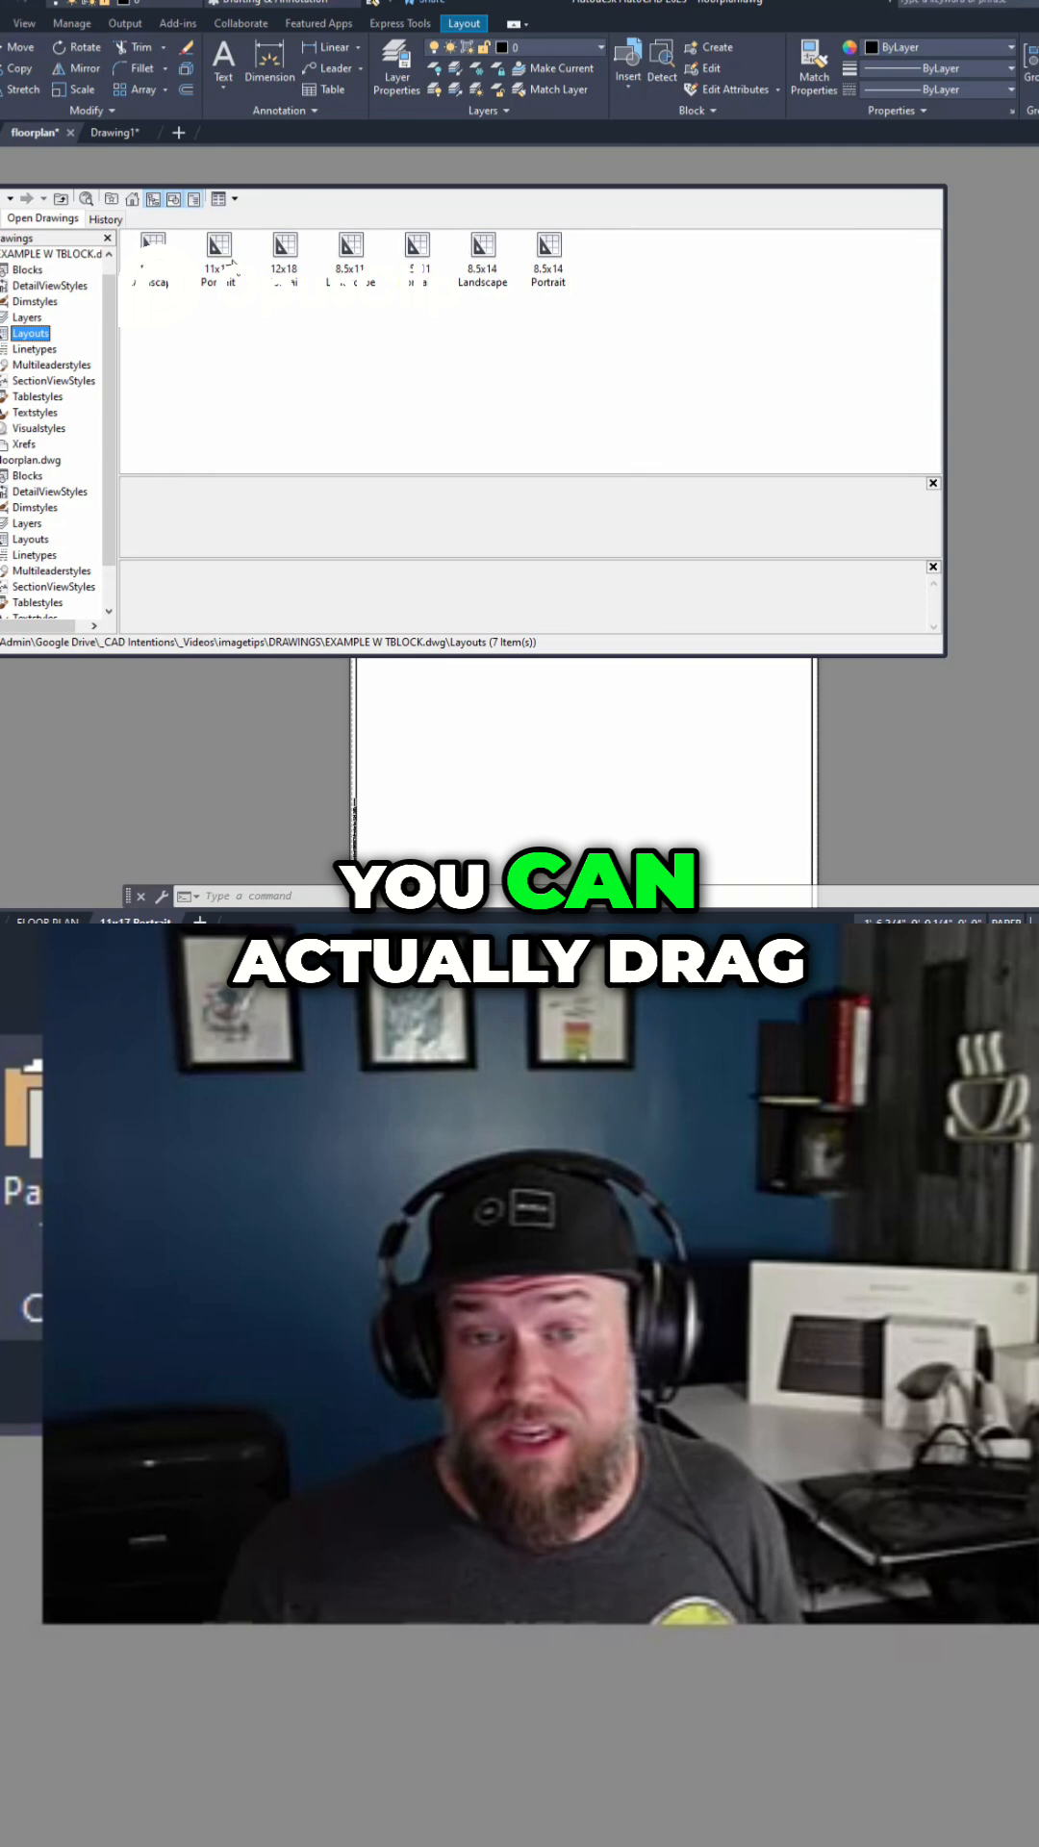
click(282, 253)
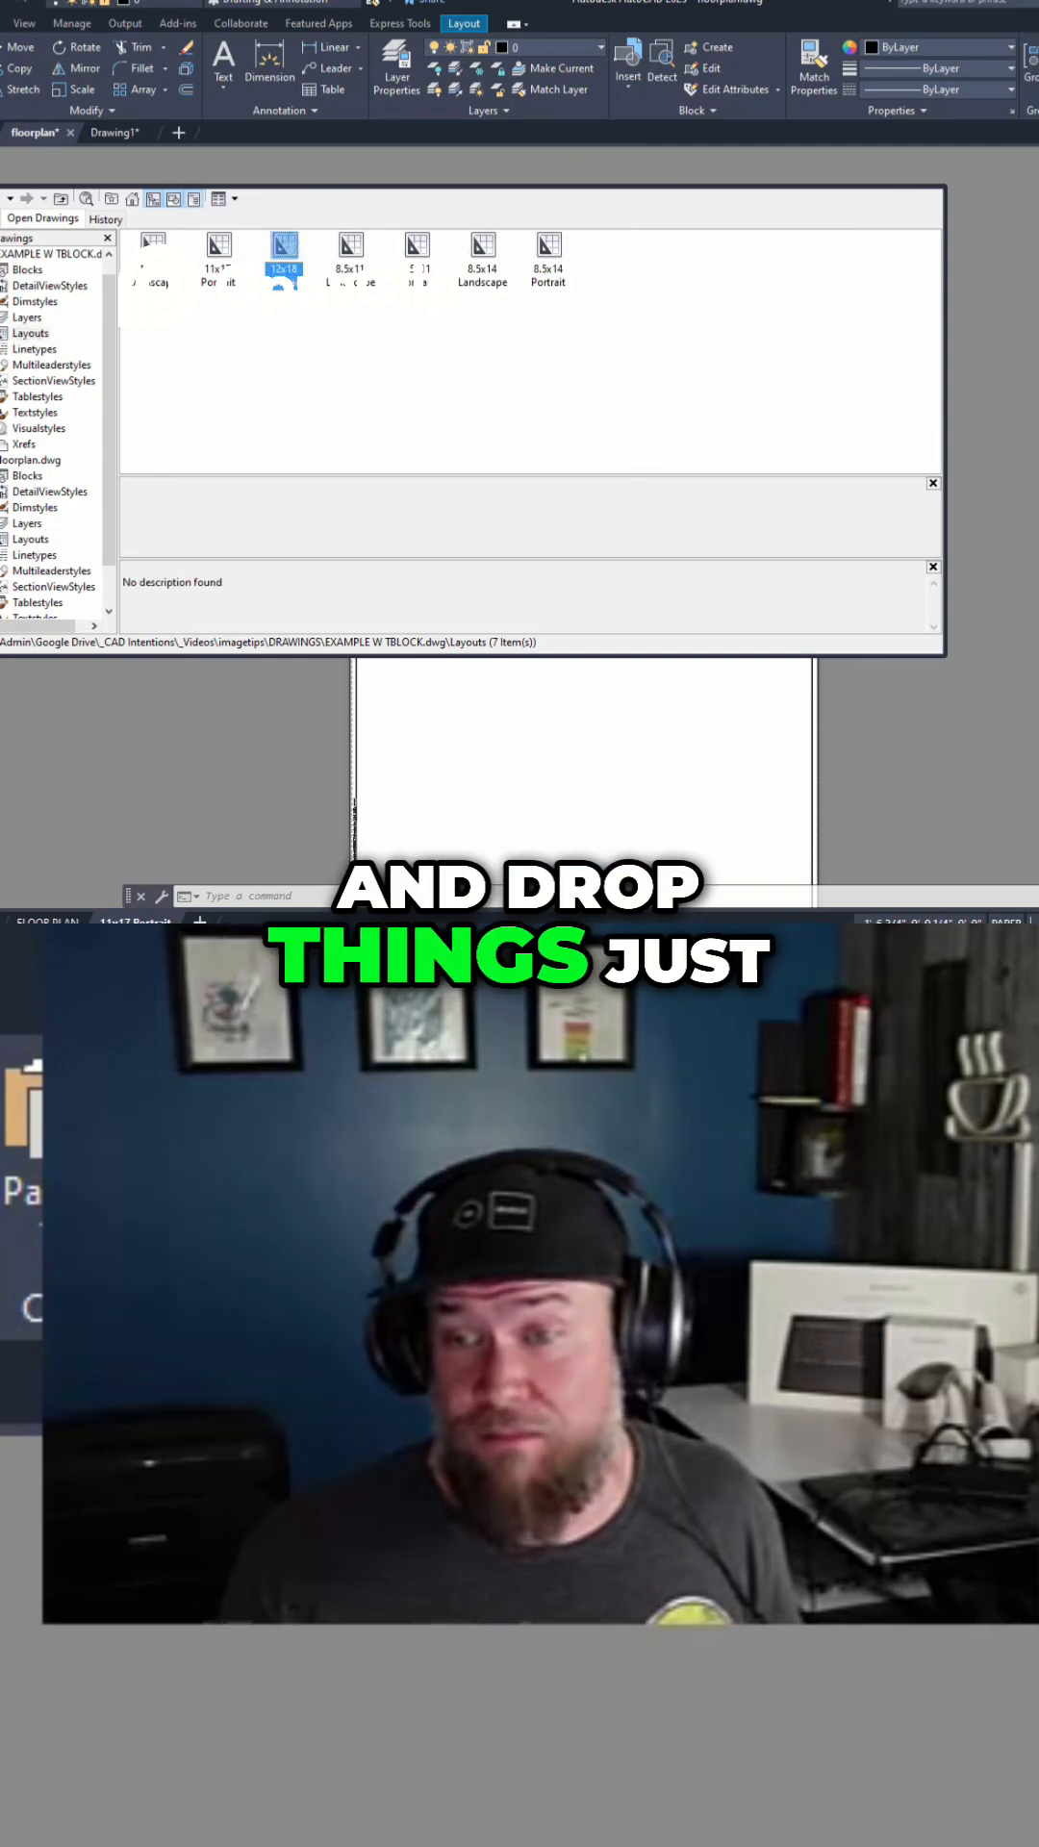